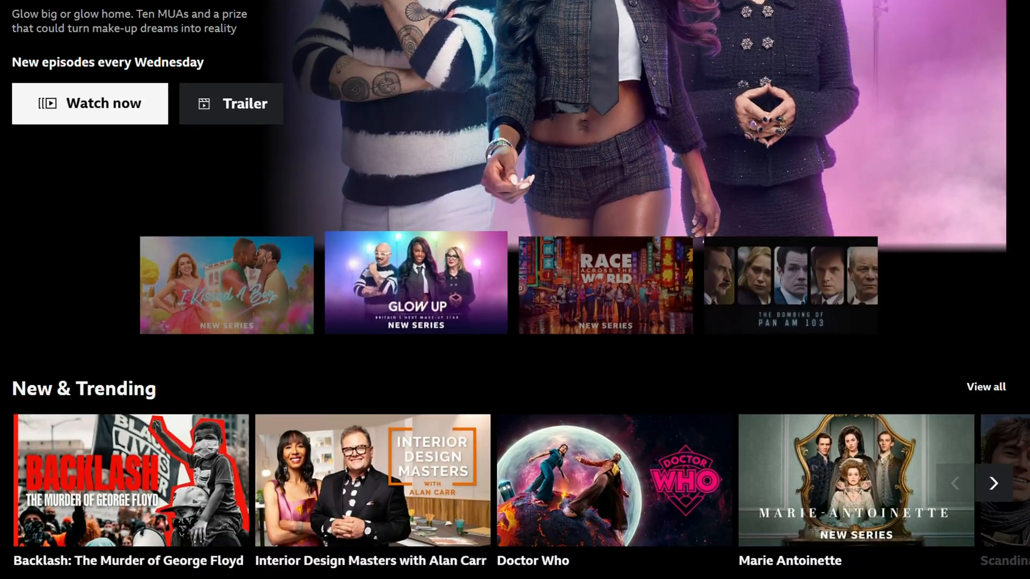
Rank the Los Angeles–Kauai results by cheapest price and browse the reordered flight list
{"action": "scroll", "scroll_direction": "down", "scroll_amount": 3}
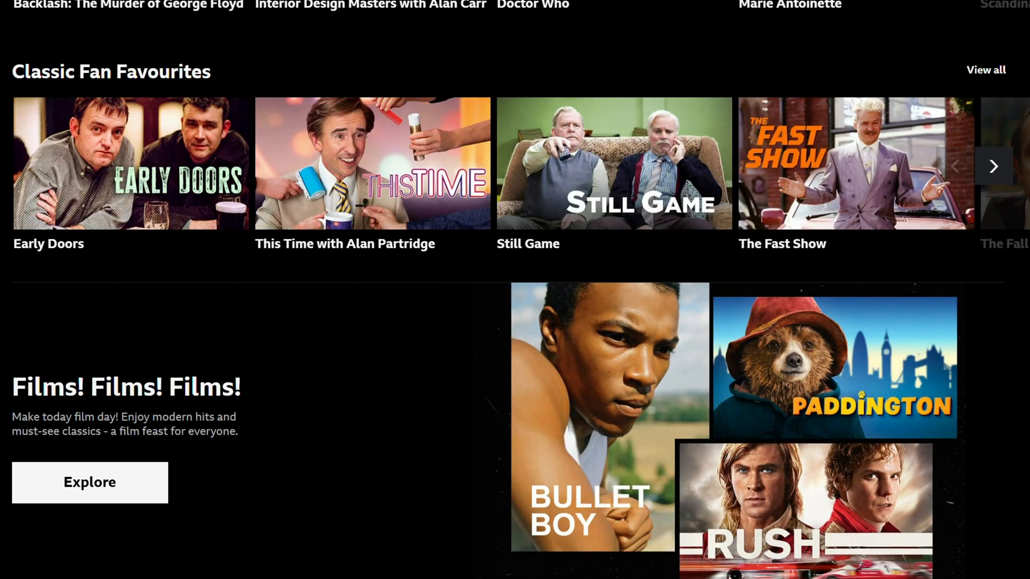
{"action": "scroll", "scroll_direction": "down", "scroll_amount": 3}
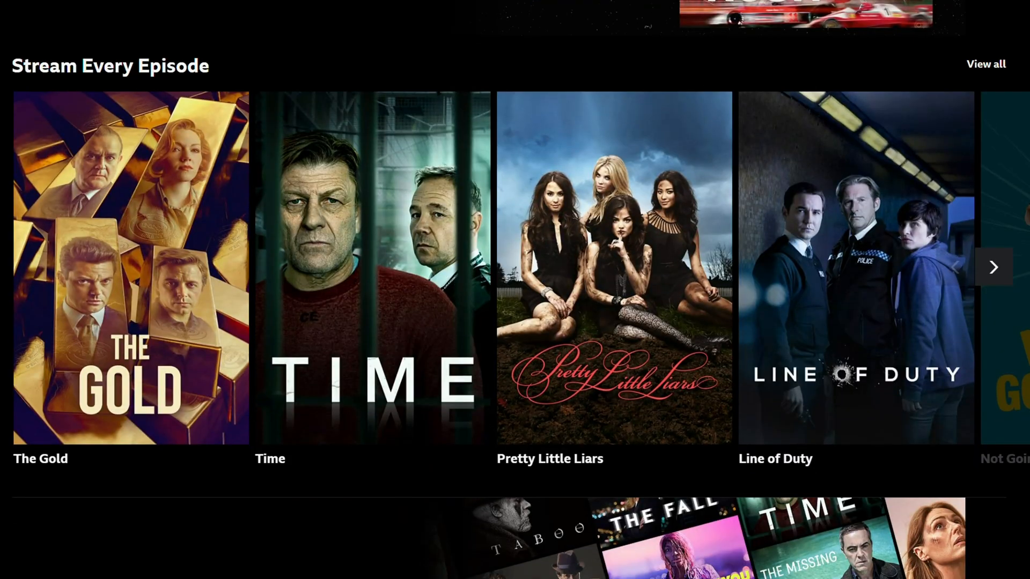
{"action": "scroll", "scroll_direction": "up", "scroll_amount": 3}
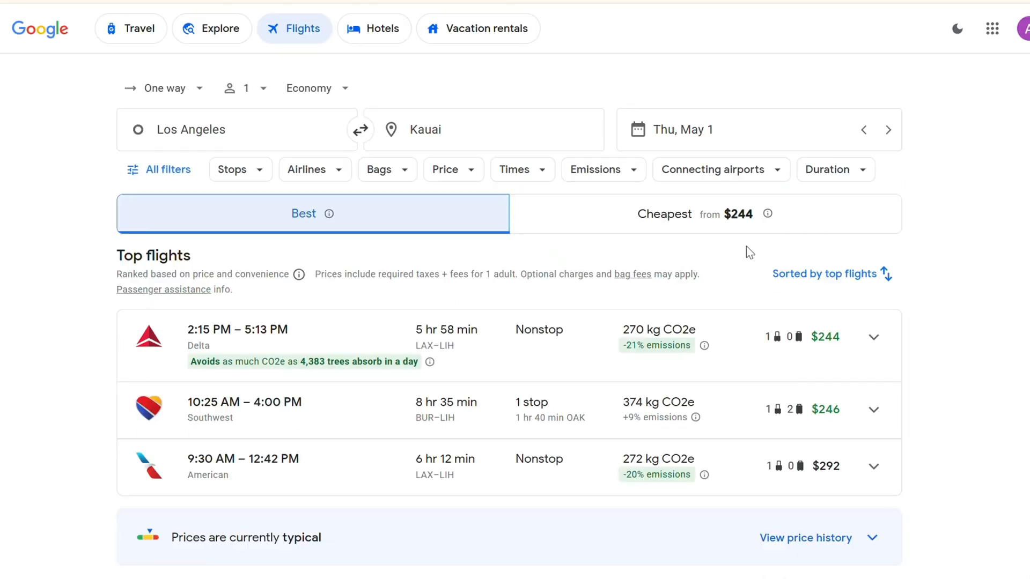
{"action": "left_click", "coordinate": [664, 213]}
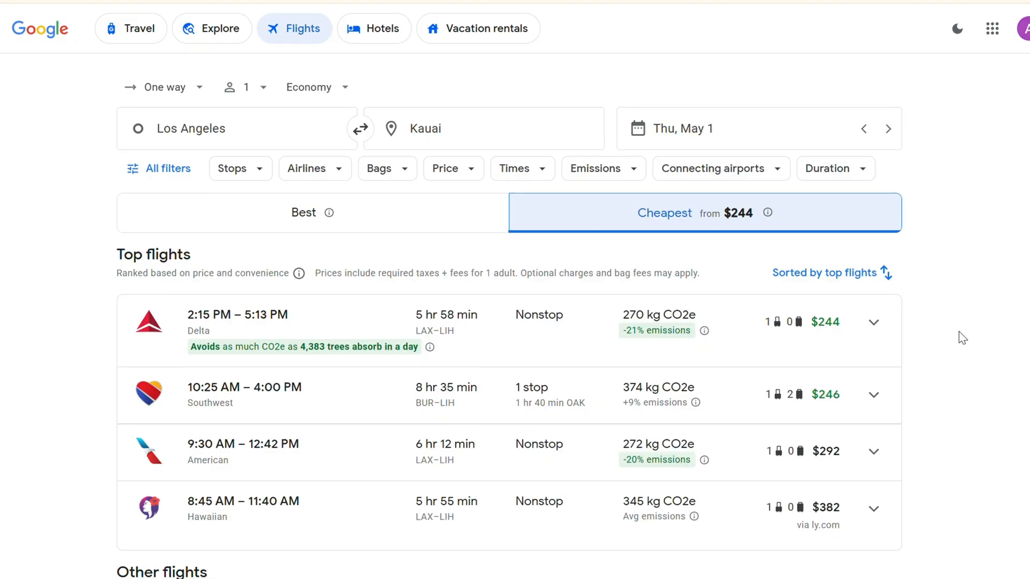
{"action": "scroll", "scroll_direction": "down", "scroll_amount": 3}
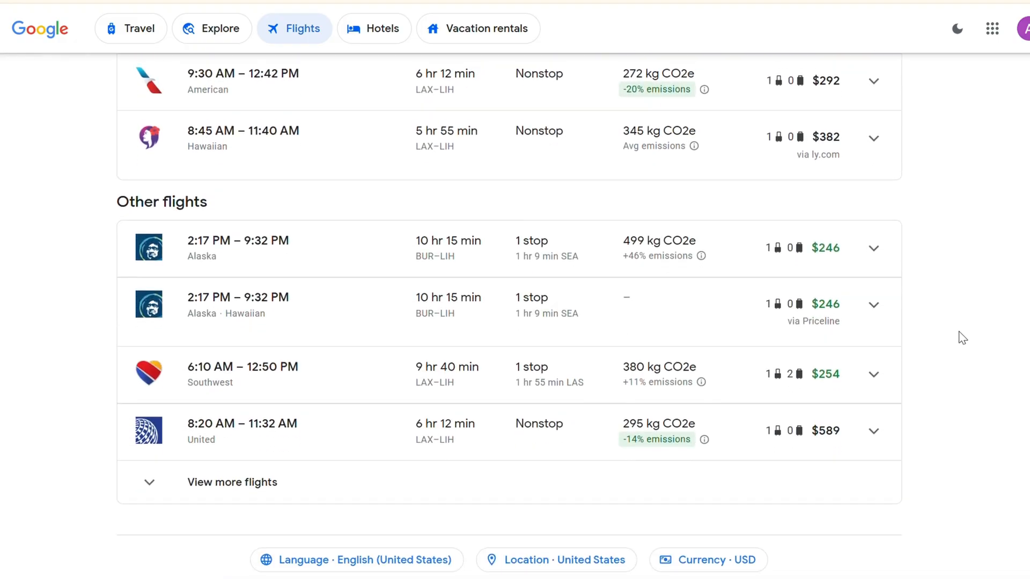
{"action": "scroll", "scroll_direction": "up", "scroll_amount": 3}
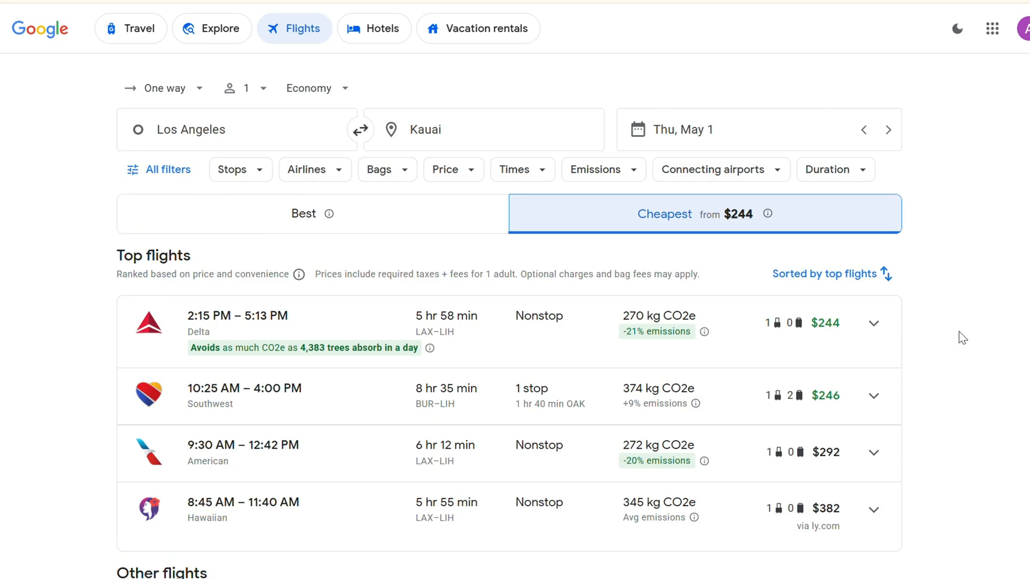
{"action": "mouse_move", "coordinate": [972, 274]}
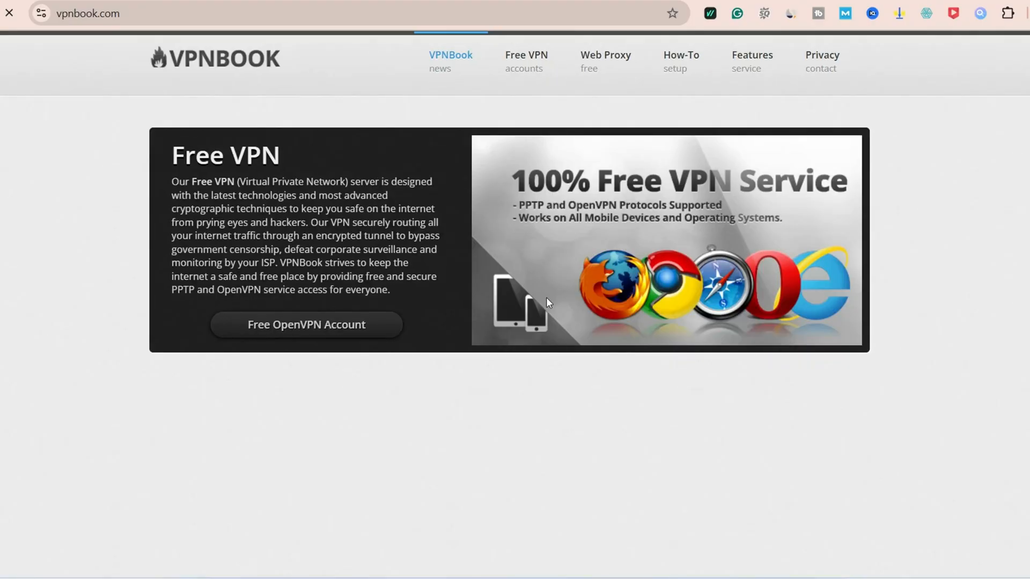
Show VPNBook's free PPTP server addresses with the shared username and password
{"action": "scroll", "scroll_direction": "down", "scroll_amount": 3}
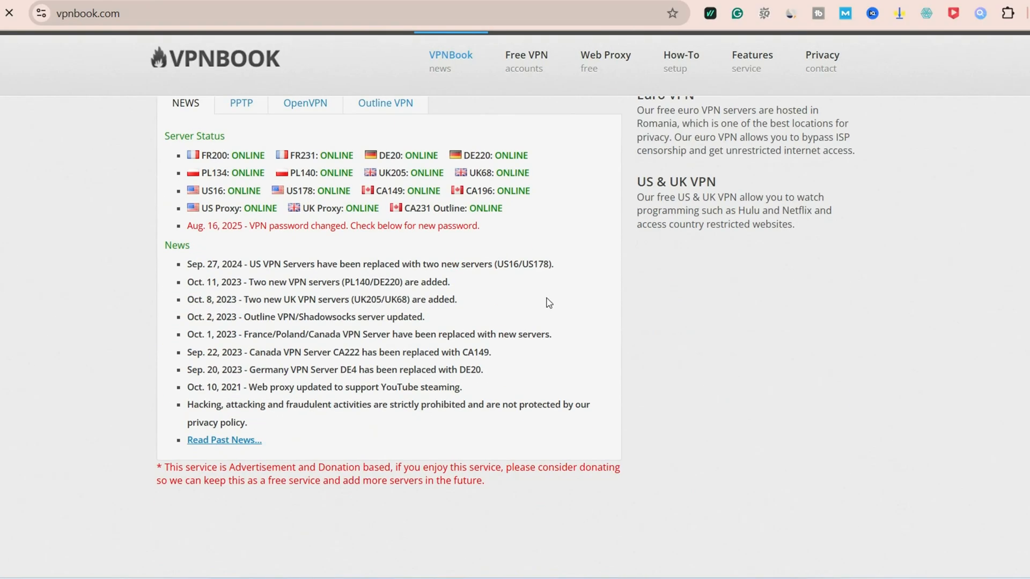
{"action": "left_click", "coordinate": [242, 103]}
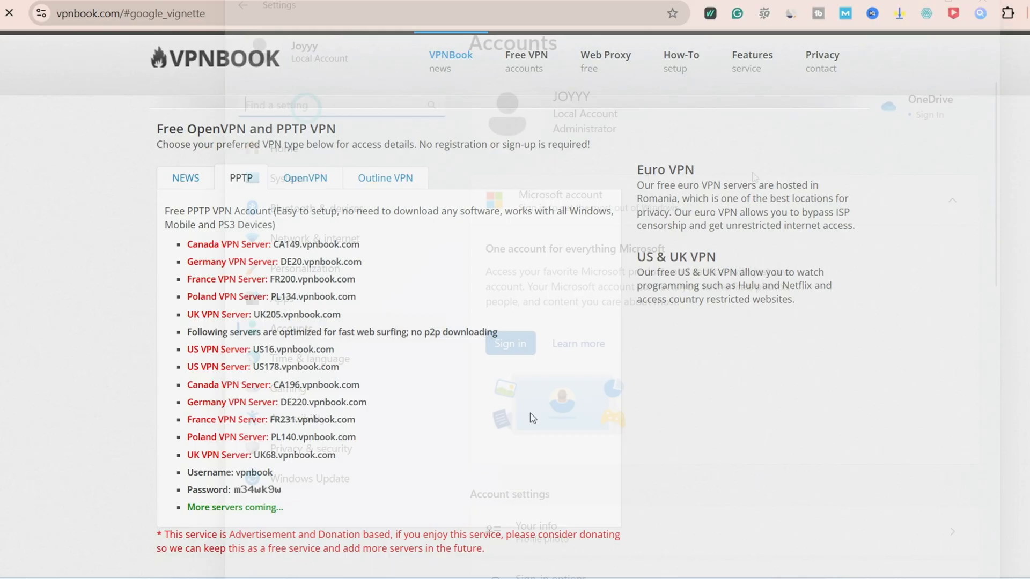
Begin a new Windows VPN connection named 'VPN TEST US' from the Settings VPN page
{"action": "type", "text": "VPN"}
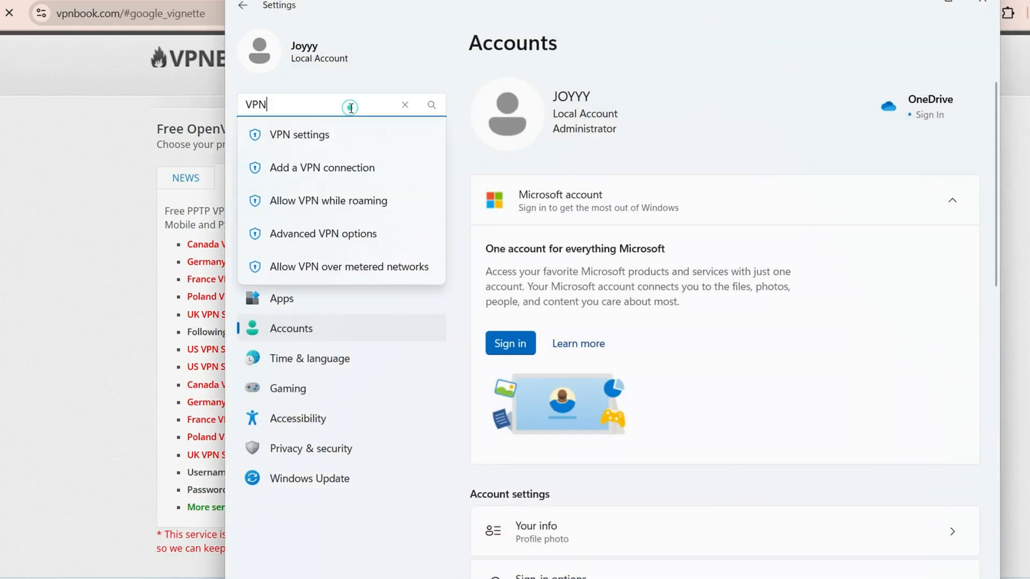
{"action": "left_click", "coordinate": [300, 135]}
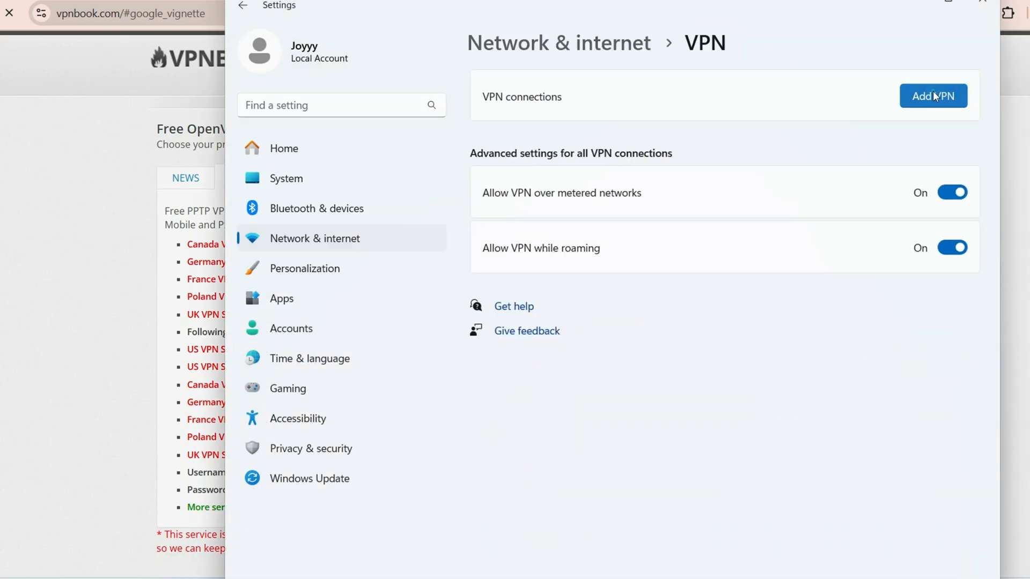
{"action": "left_click", "coordinate": [932, 96]}
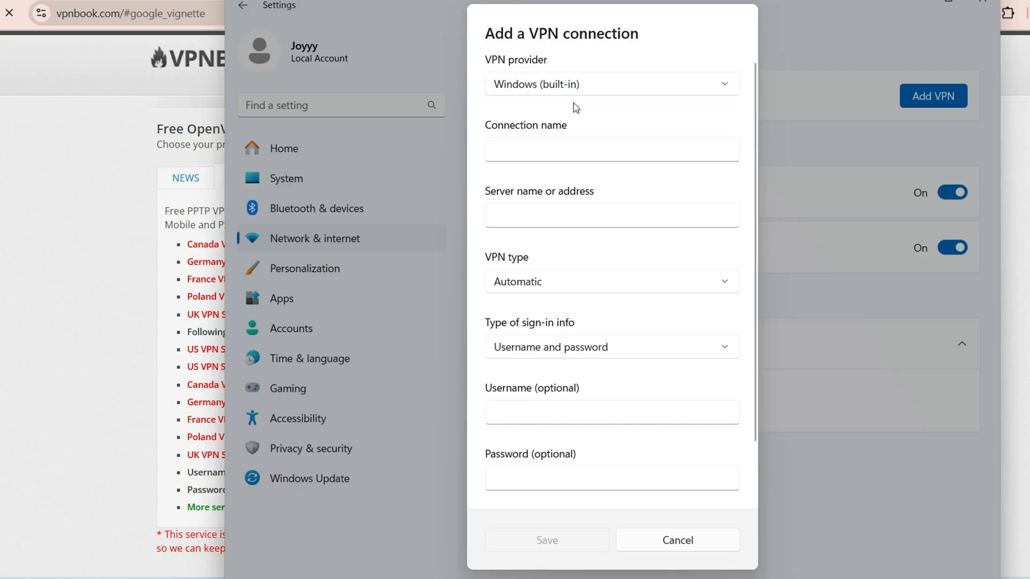
{"action": "left_click", "coordinate": [610, 149]}
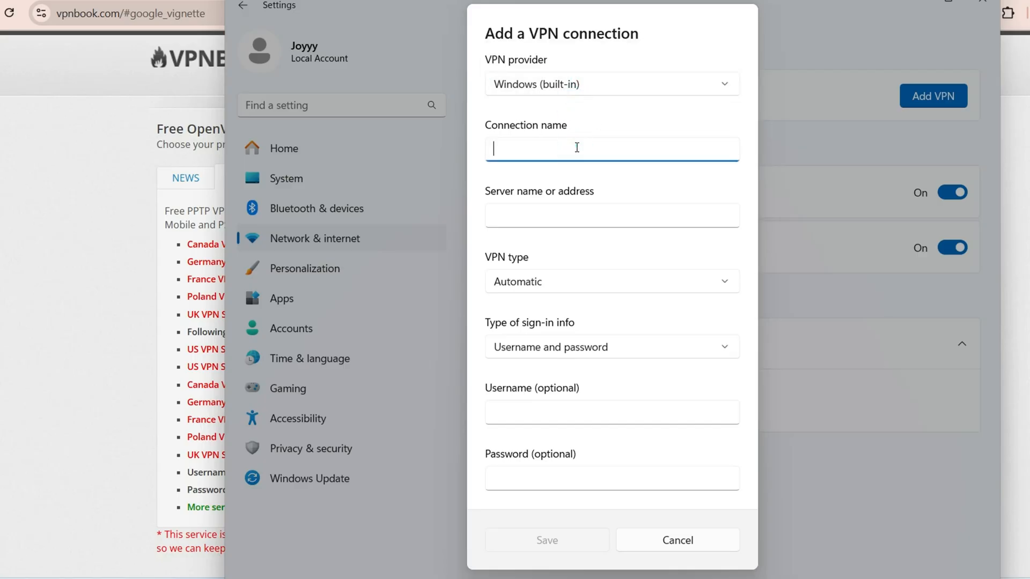
{"action": "type", "text": "VPN TEST US"}
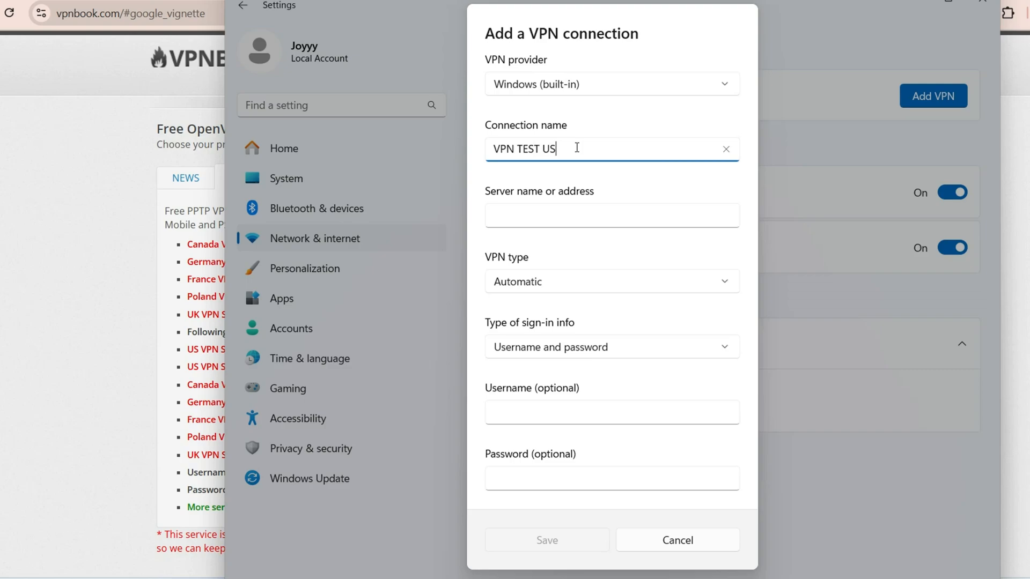
{"action": "left_click", "coordinate": [611, 214]}
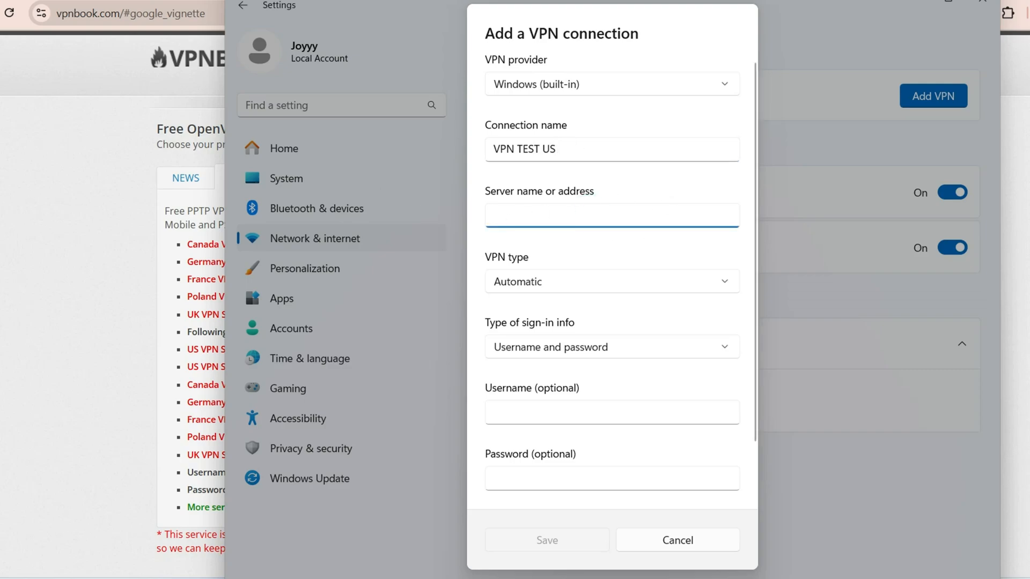
Enter server US16.vpnbook.com and the VPNBook password, then save the connection
{"action": "left_click", "coordinate": [677, 539]}
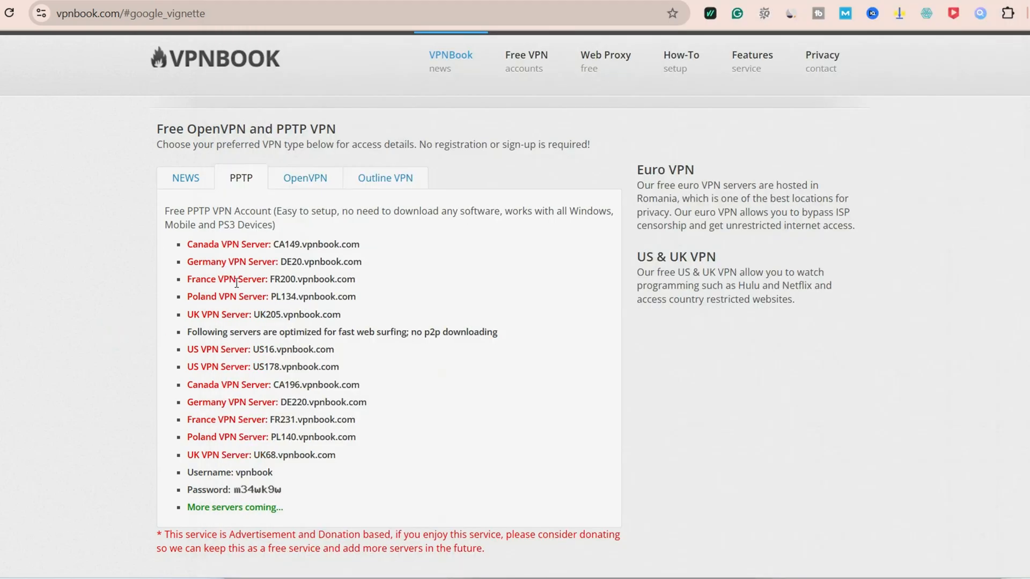
{"action": "double_click", "coordinate": [296, 348]}
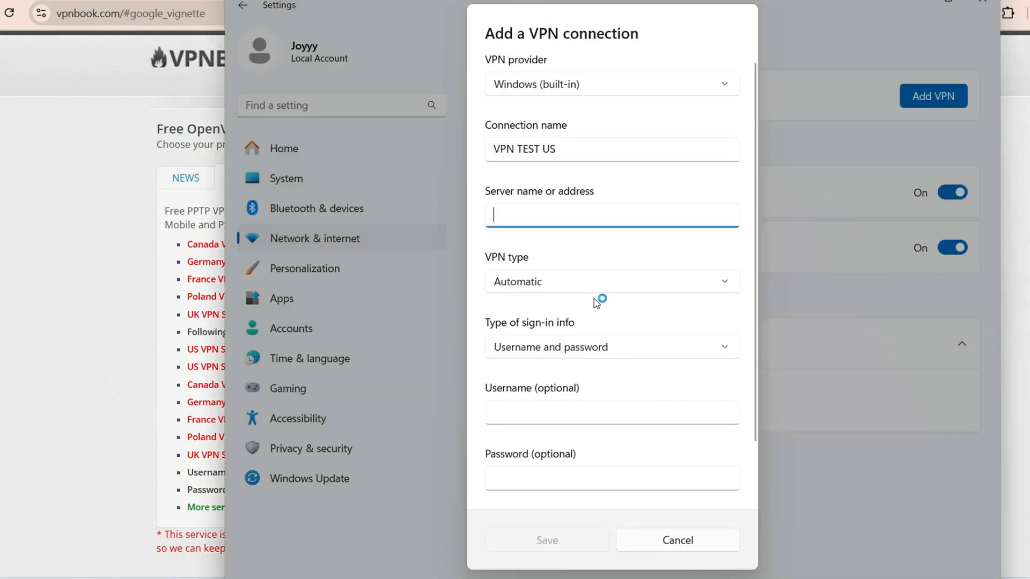
{"action": "type", "text": "US16.vpnbook.com"}
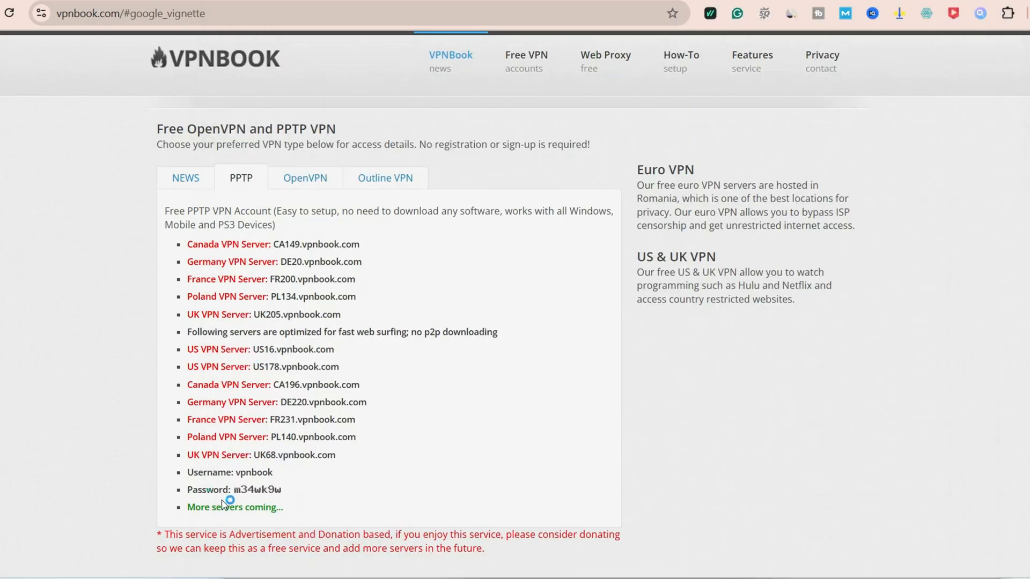
{"action": "double_click", "coordinate": [253, 472]}
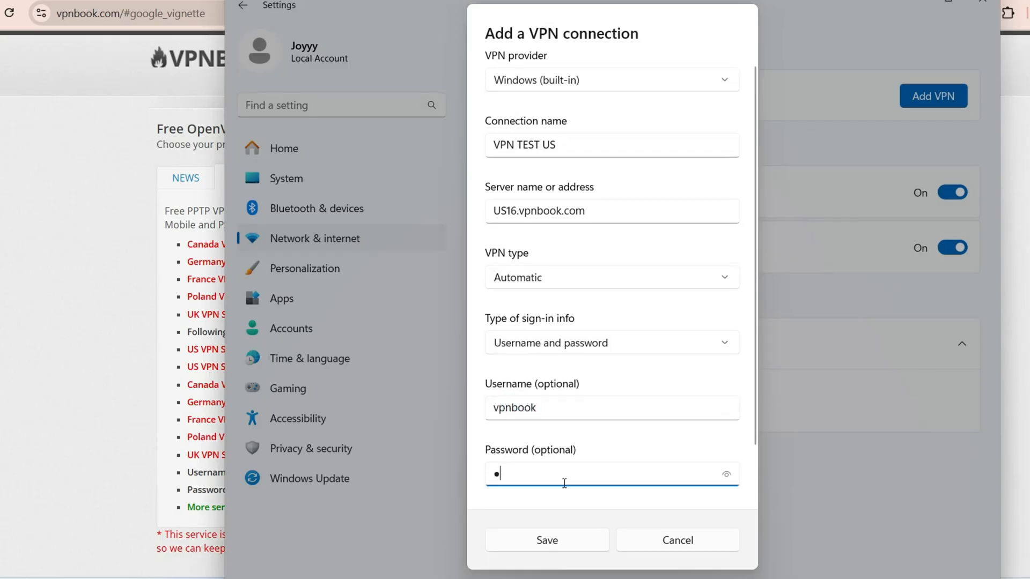
{"action": "type", "text": "password"}
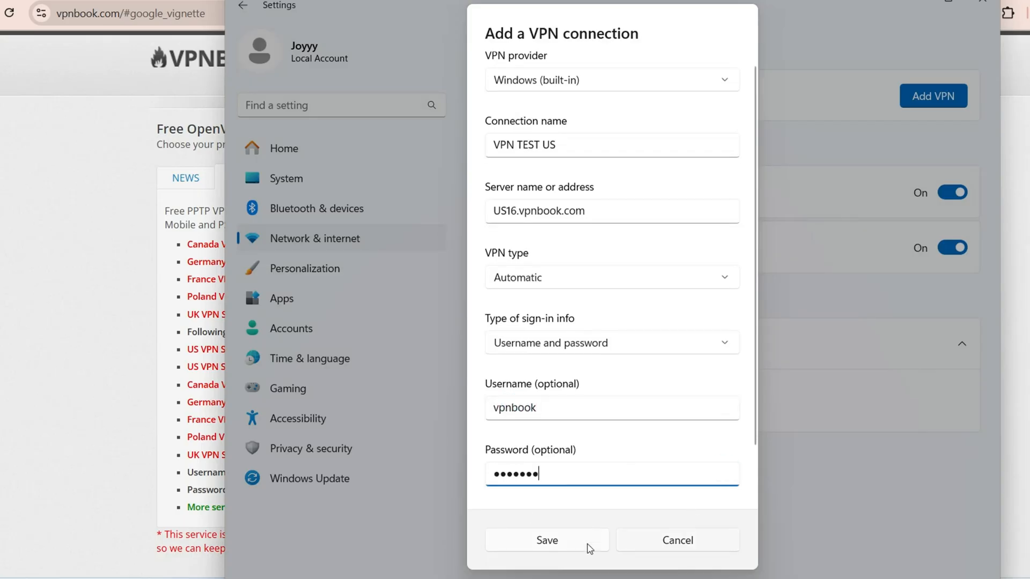
{"action": "left_click", "coordinate": [546, 539]}
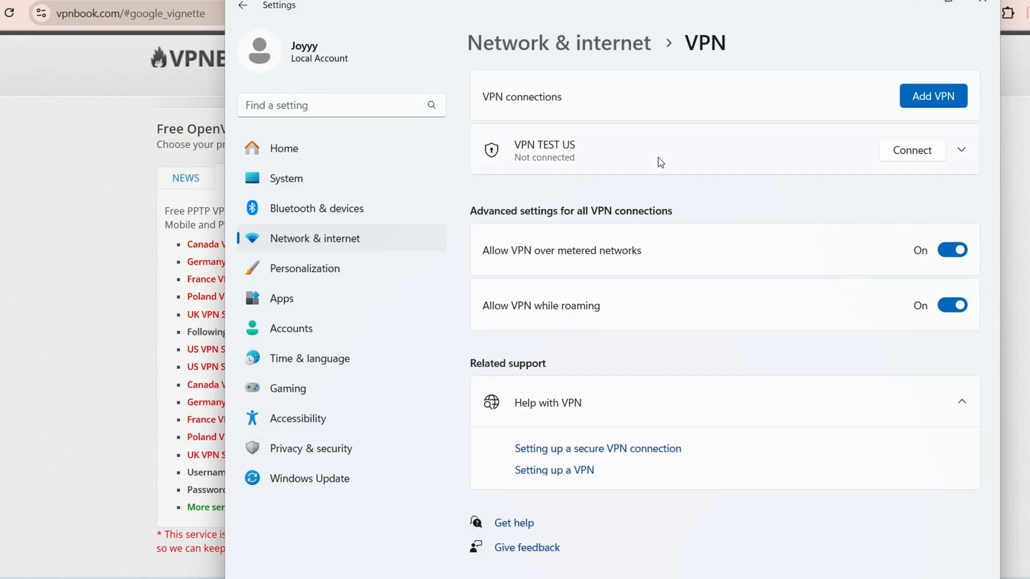
{"action": "left_click", "coordinate": [912, 151]}
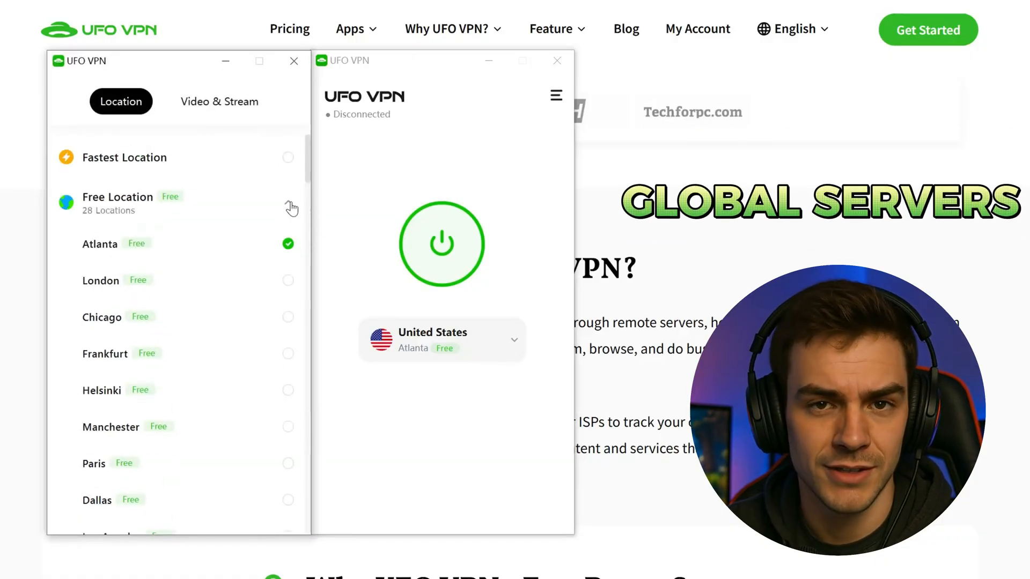
Browse the Location and Video & Stream server lists, then bring up the hamburger menu
{"action": "scroll", "scroll_direction": "down", "scroll_amount": 3}
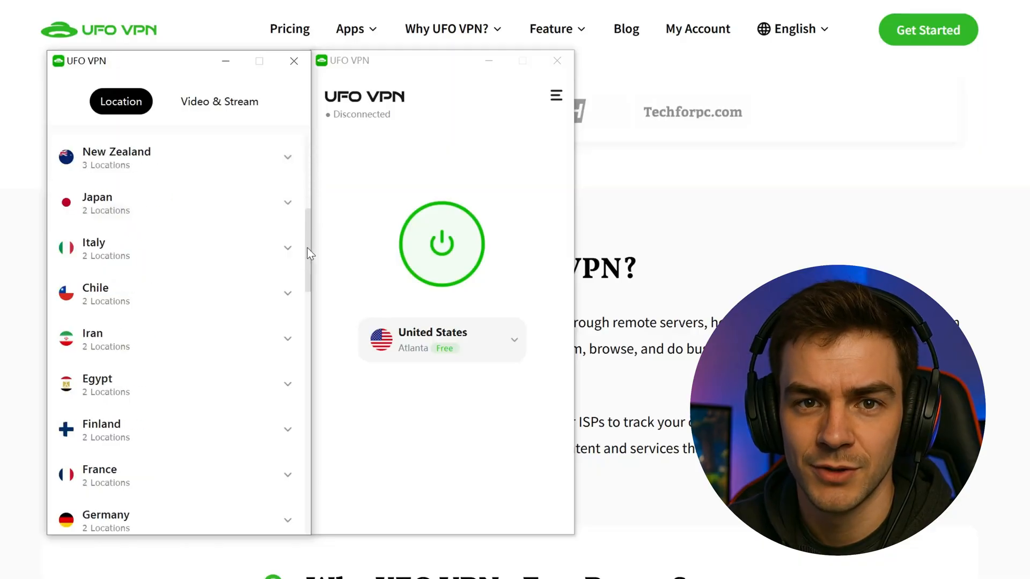
{"action": "scroll", "scroll_direction": "down", "scroll_amount": 3}
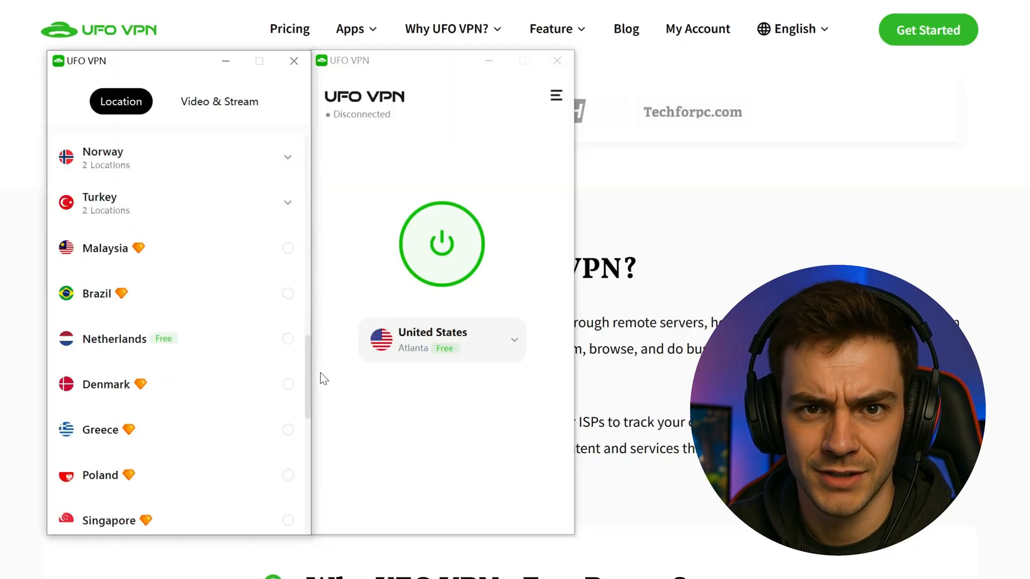
{"action": "scroll", "scroll_direction": "down", "scroll_amount": 3}
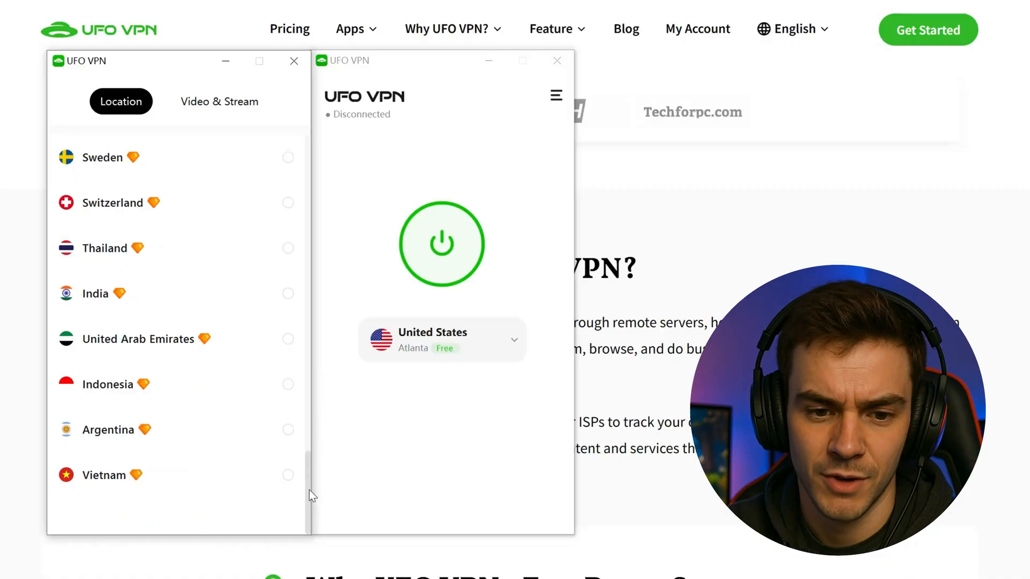
{"action": "scroll", "scroll_direction": "up", "scroll_amount": 3}
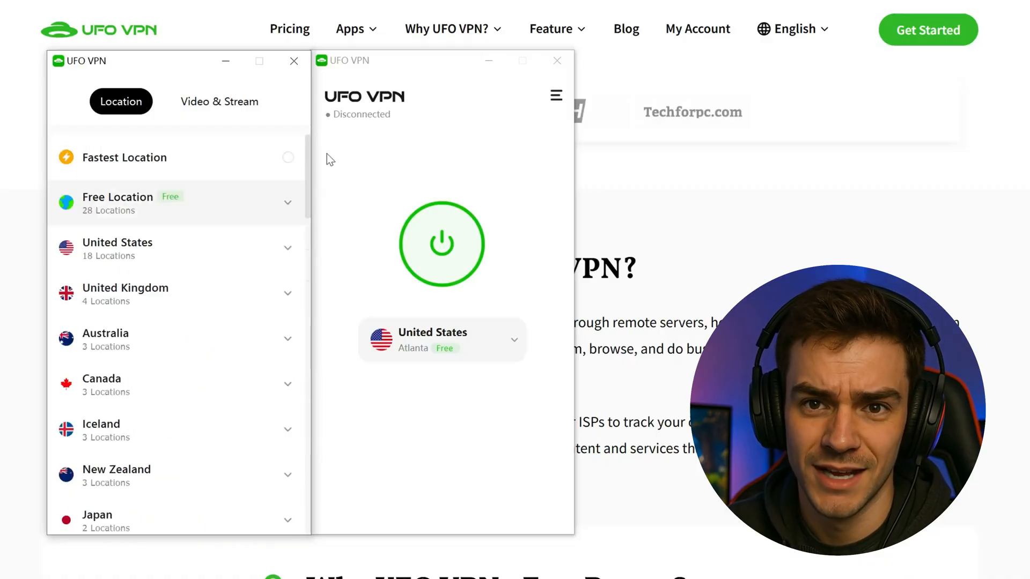
{"action": "mouse_move", "coordinate": [486, 192]}
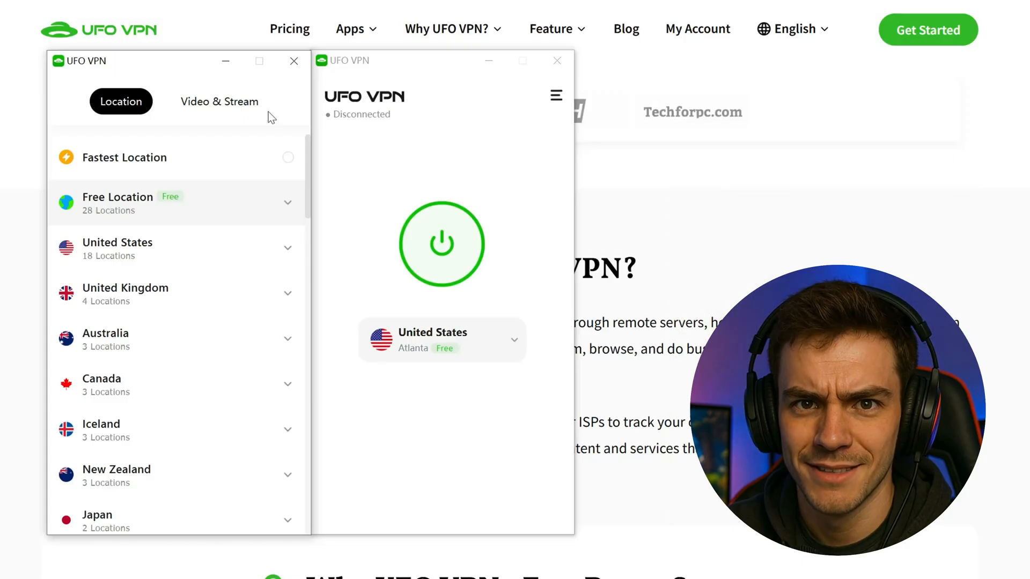
{"action": "left_click", "coordinate": [219, 101]}
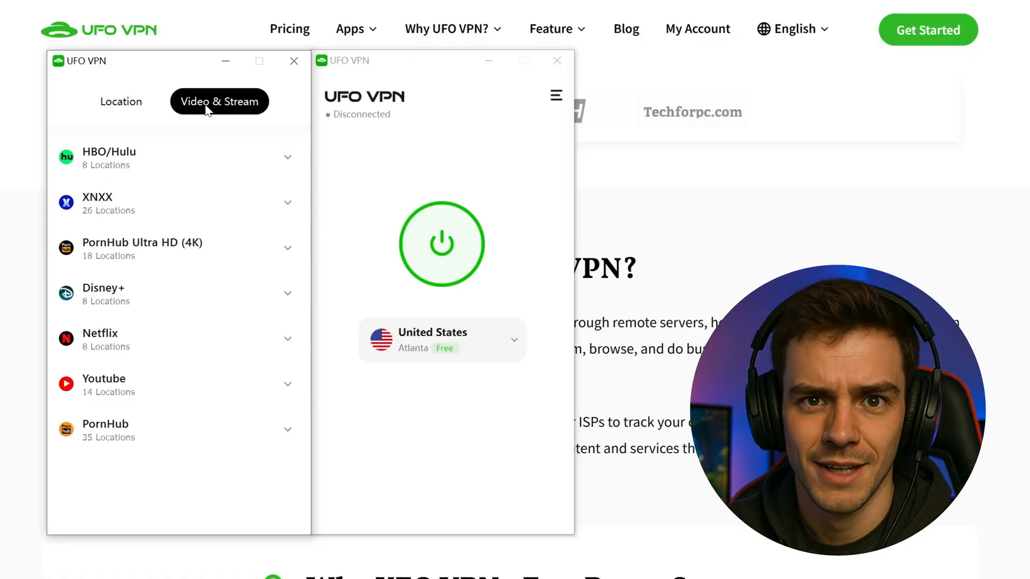
{"action": "left_click", "coordinate": [120, 101]}
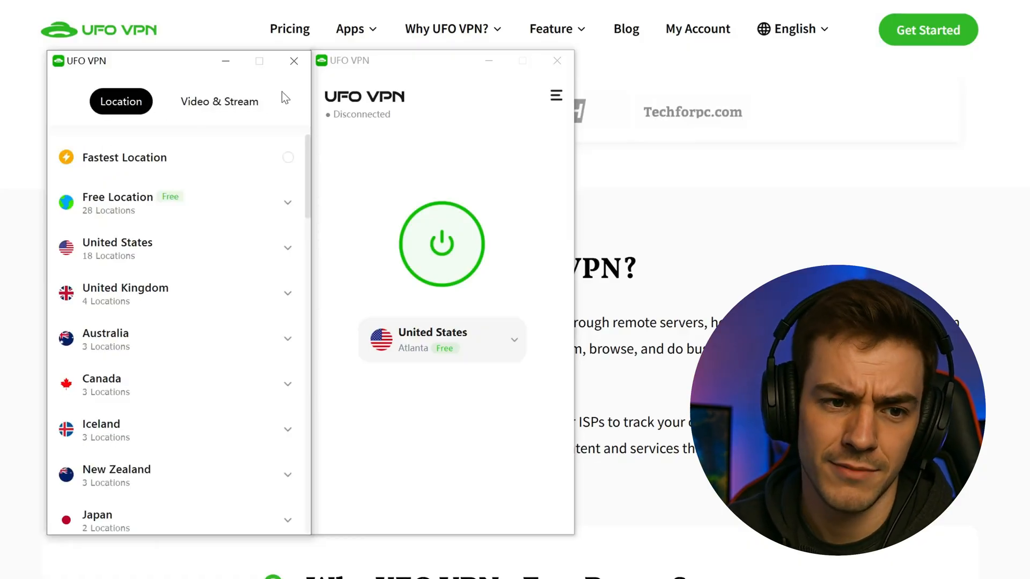
{"action": "left_click", "coordinate": [554, 95]}
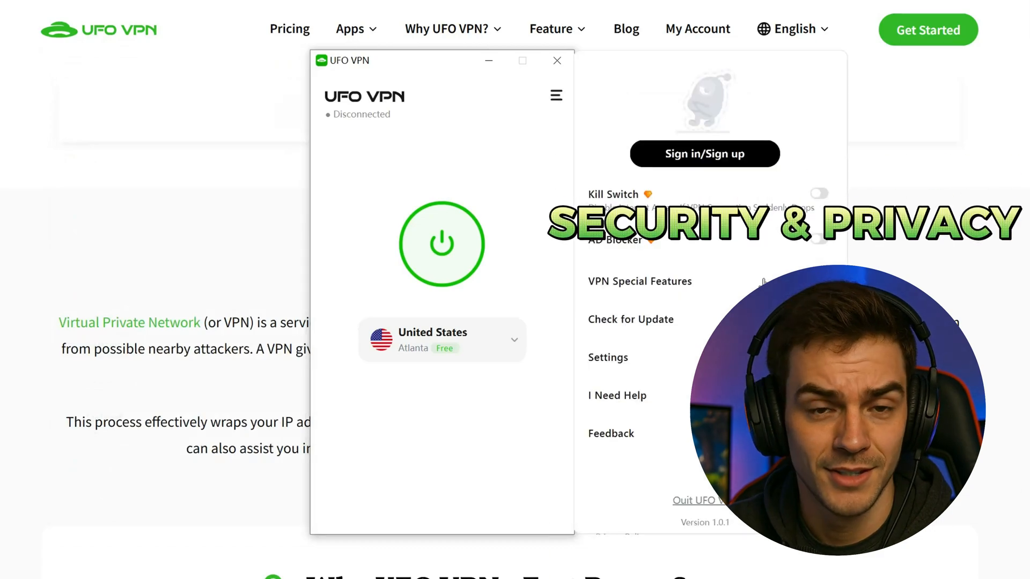
Read the VPN Special Features overview and close its window
{"action": "left_click", "coordinate": [639, 281]}
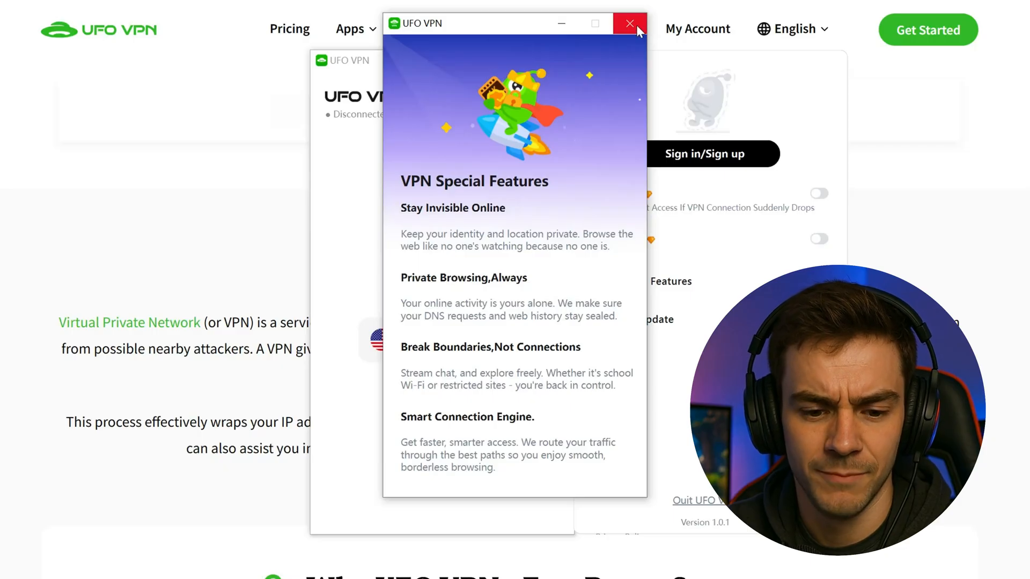
{"action": "left_click", "coordinate": [628, 23]}
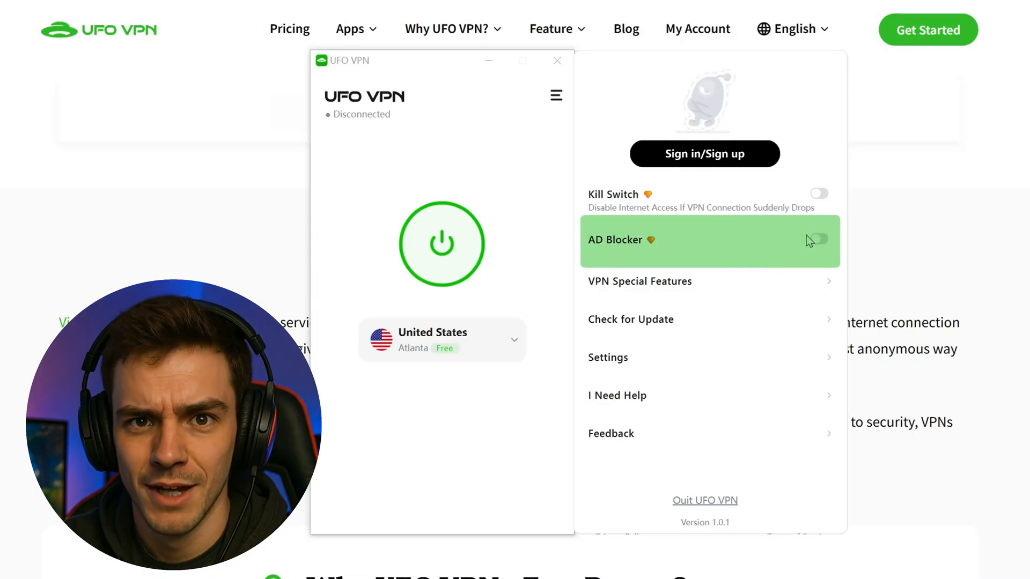
{"action": "mouse_move", "coordinate": [814, 239]}
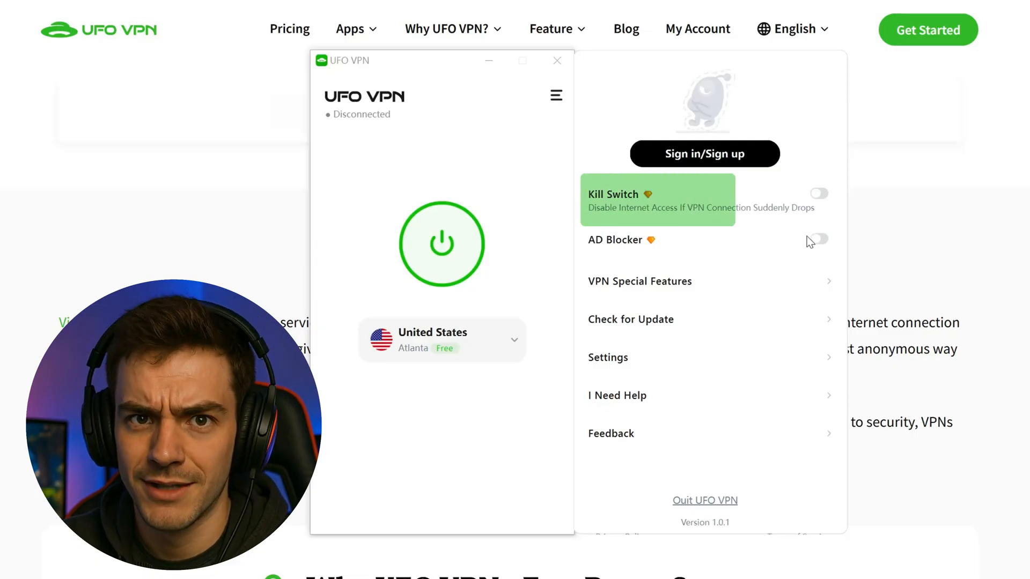
{"action": "mouse_move", "coordinate": [708, 432]}
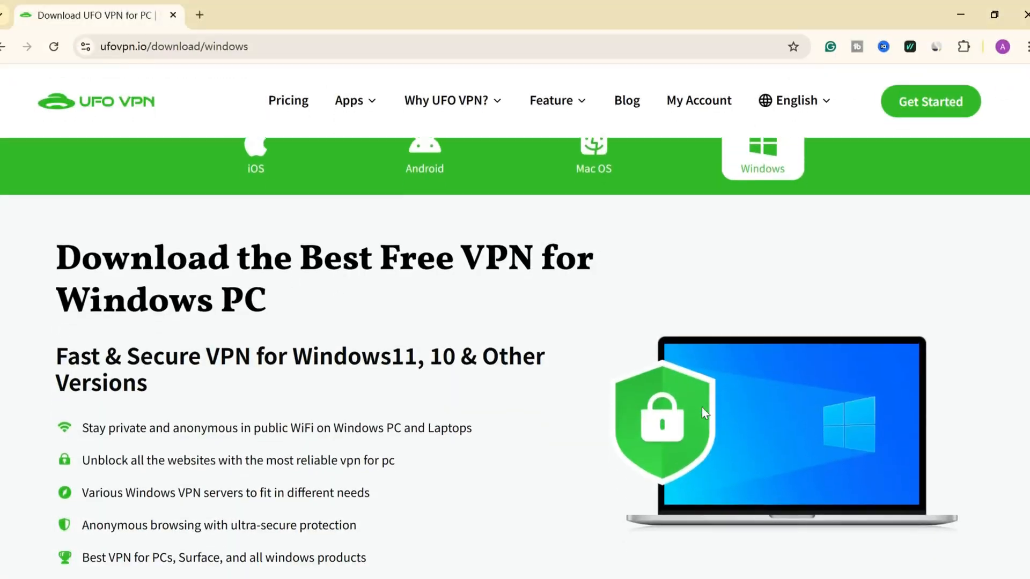
Download the UFO VPN Windows installer and install it with default settings
{"action": "scroll", "scroll_direction": "down", "scroll_amount": 3}
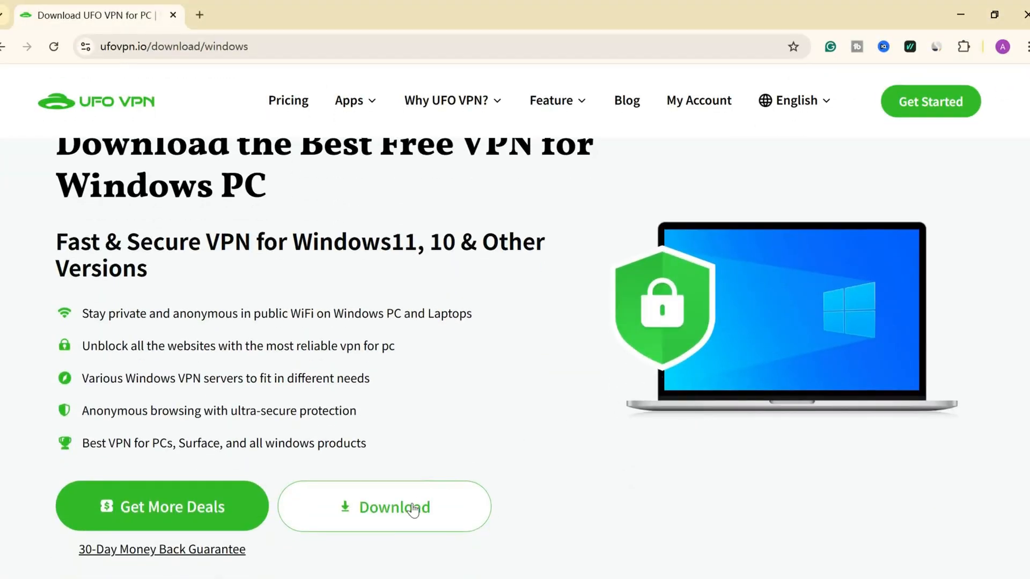
{"action": "left_click", "coordinate": [394, 506]}
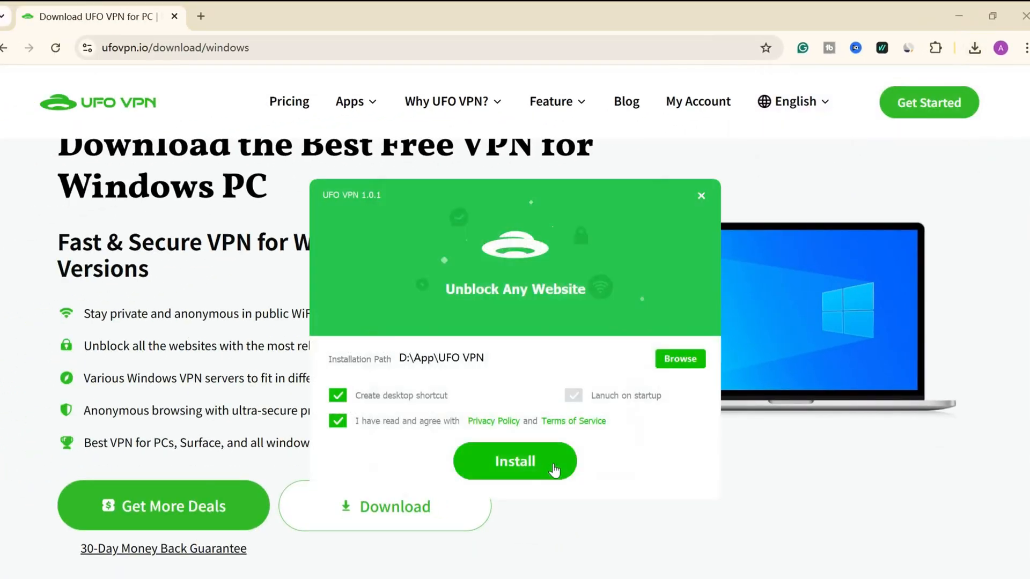
{"action": "left_click", "coordinate": [515, 460]}
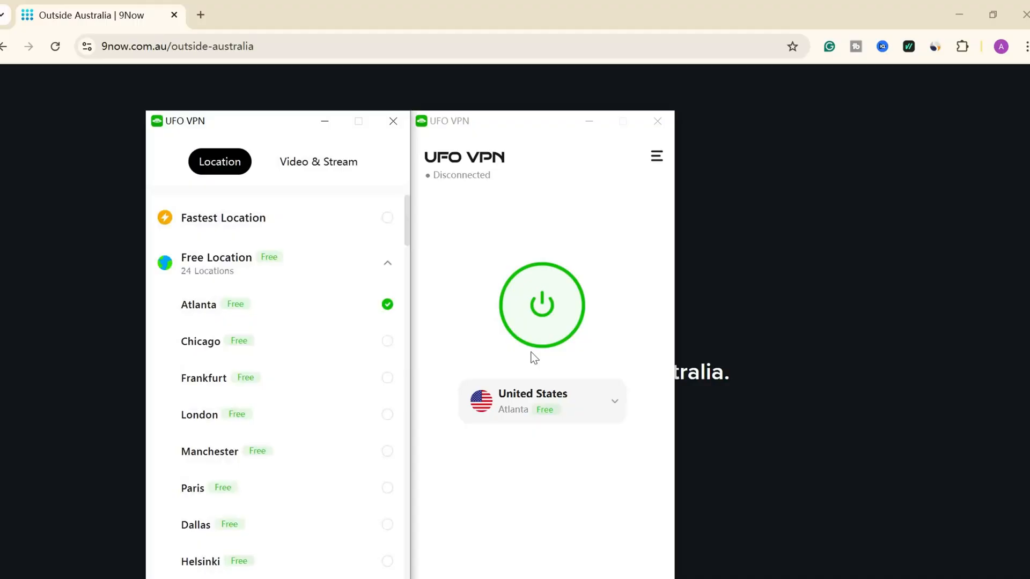
Connect UFO VPN through the power button
{"action": "left_click", "coordinate": [388, 263]}
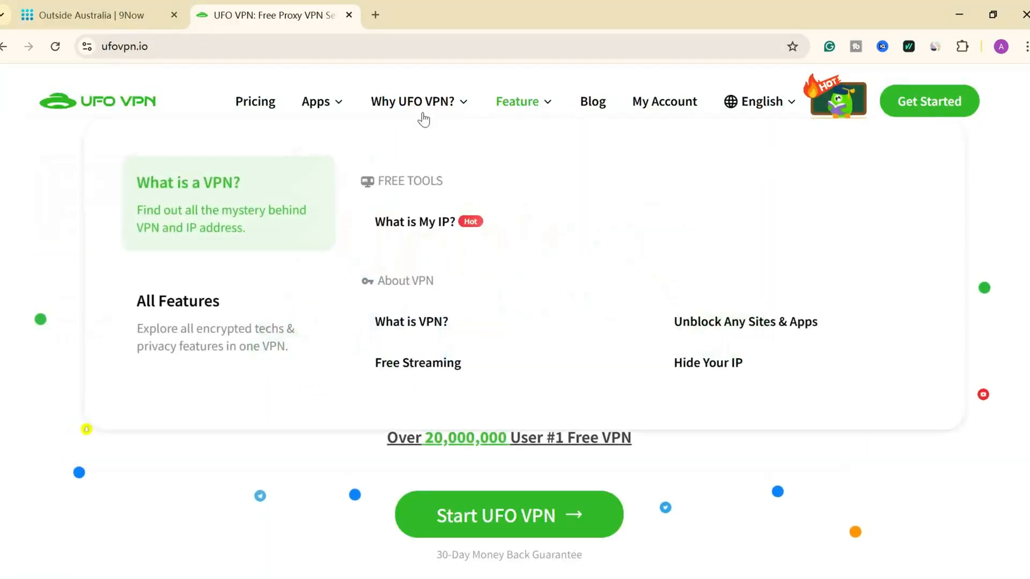
Check the IP now locates to Sydney, then reach 9Now's Live 24/7 channels via Google
{"action": "left_click", "coordinate": [414, 221]}
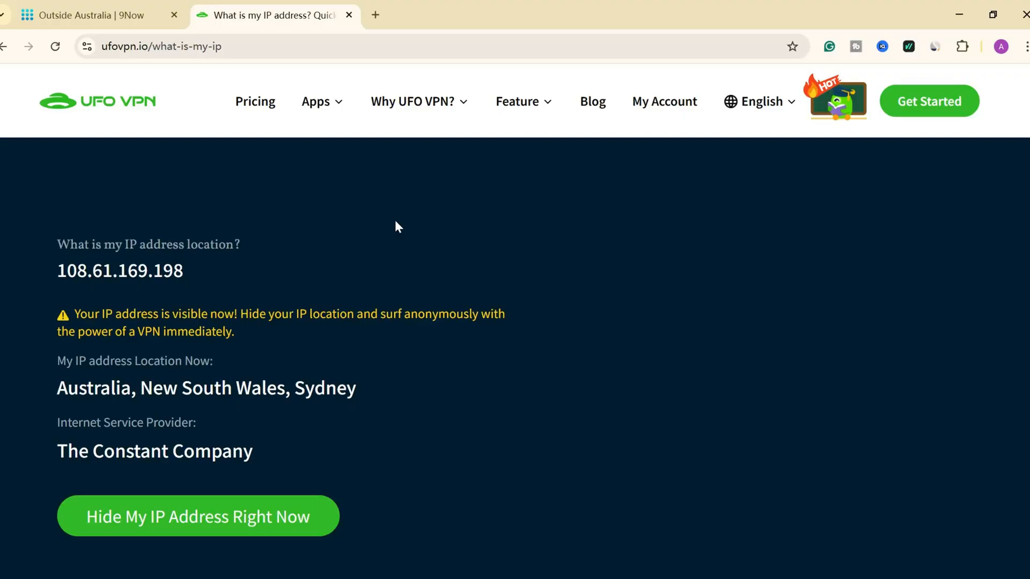
{"action": "left_click", "coordinate": [376, 13]}
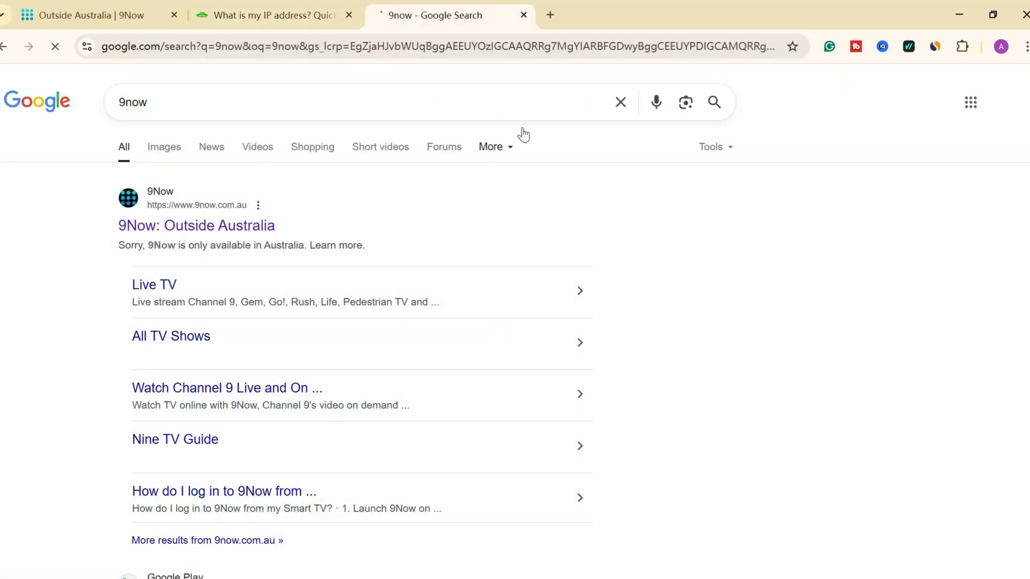
{"action": "left_click", "coordinate": [195, 225]}
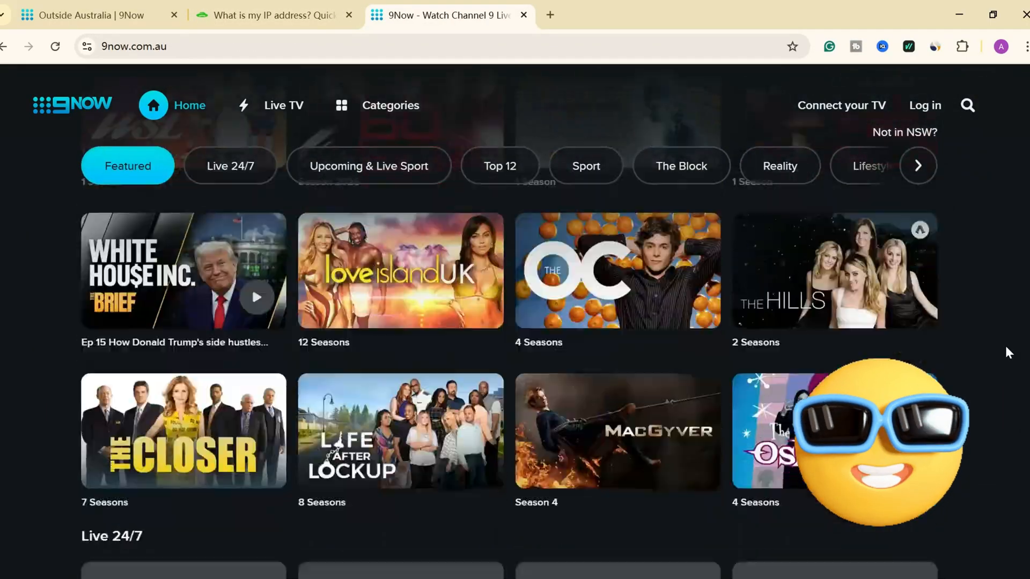
{"action": "left_click", "coordinate": [229, 165]}
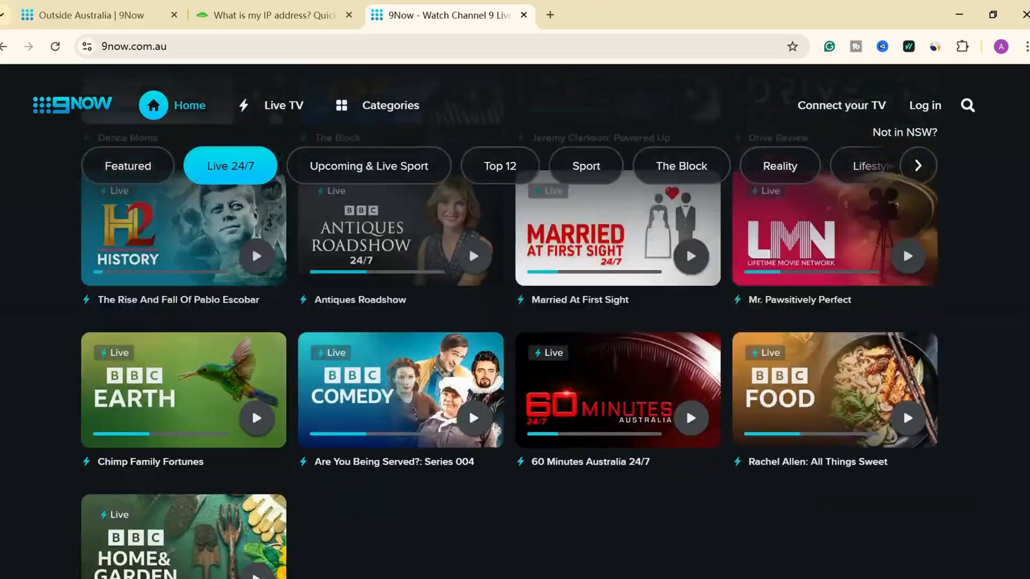